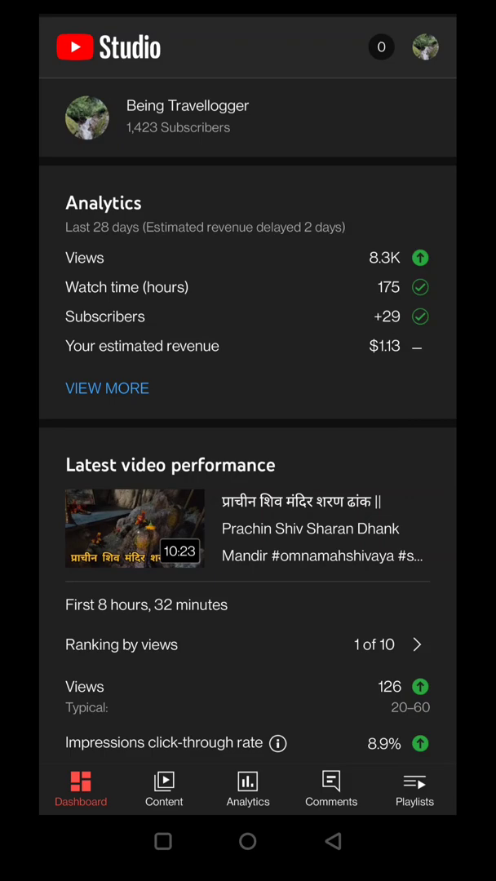
Step: Open channel Analytics, check the most viewed top video, then scroll to Real time views
{"action": "scroll", "scroll_direction": "down", "scroll_amount": 3}
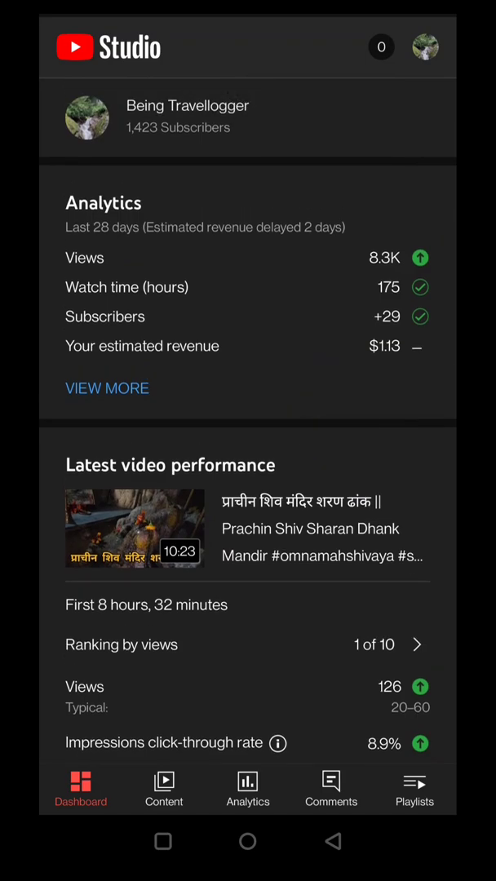
{"action": "left_click", "coordinate": [248, 787]}
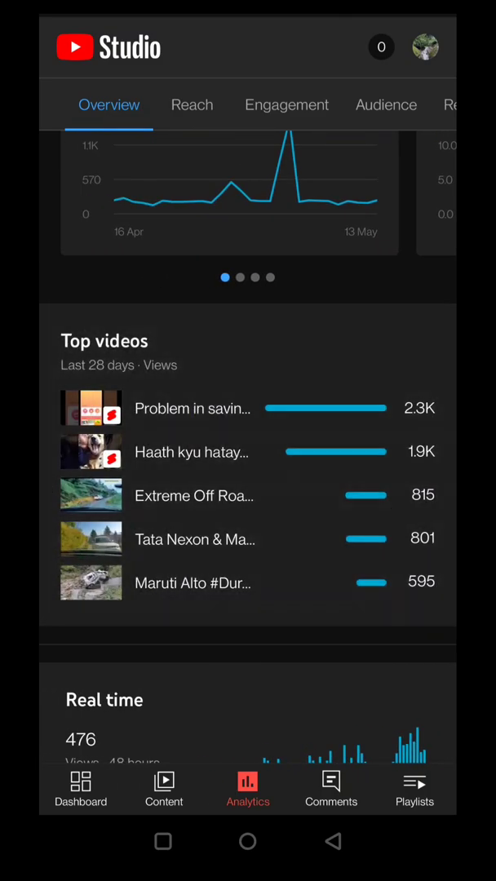
{"action": "left_click", "coordinate": [105, 340]}
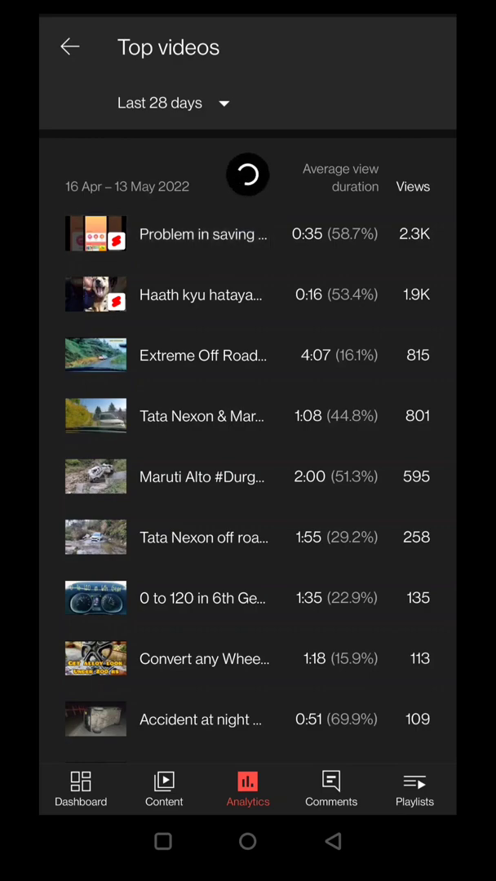
{"action": "left_click", "coordinate": [204, 234]}
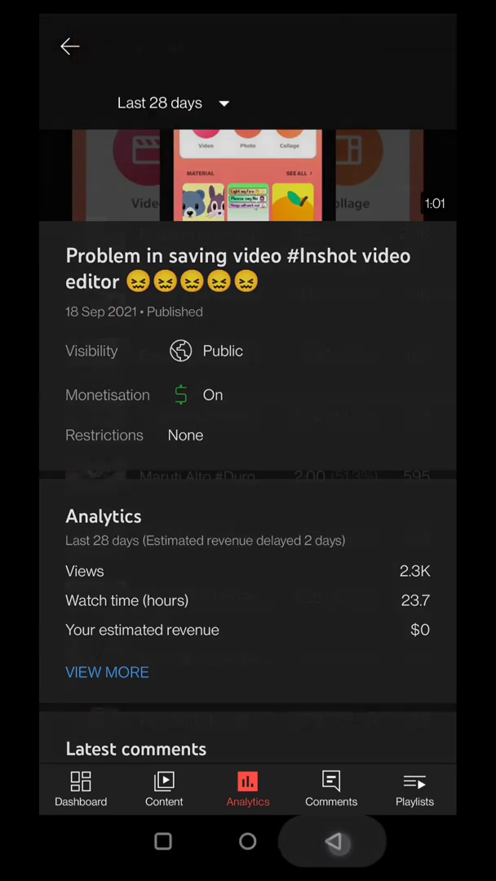
{"action": "left_click", "coordinate": [69, 46]}
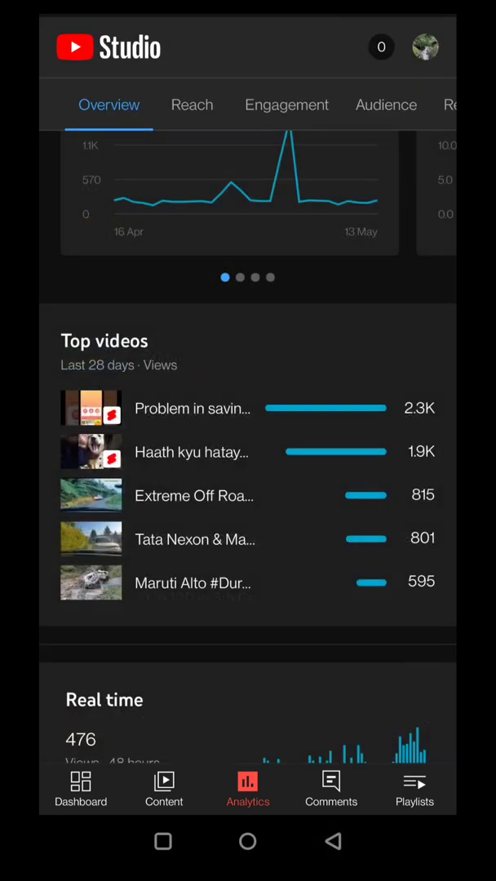
{"action": "scroll", "scroll_direction": "down", "scroll_amount": 3}
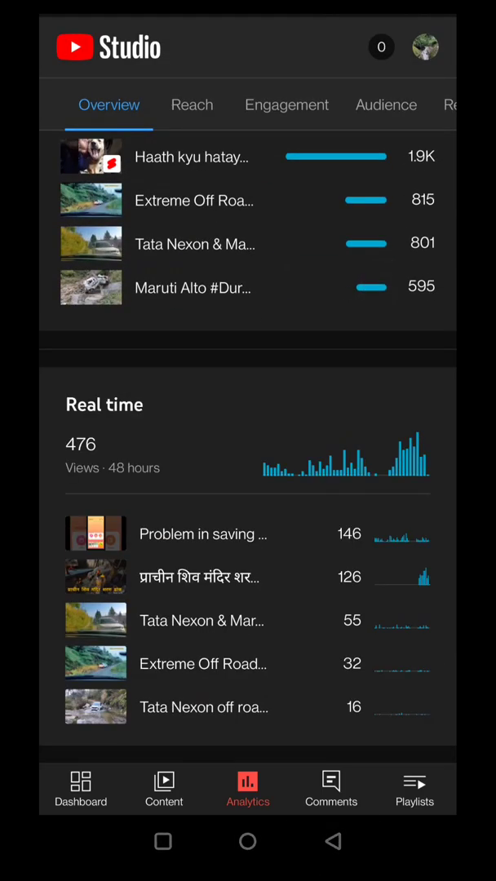
{"action": "left_click", "coordinate": [311, 518]}
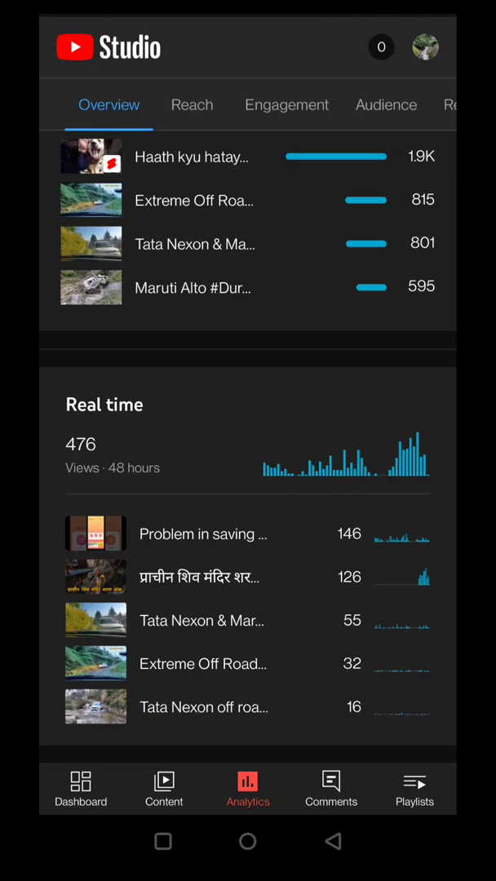
Step: Launch InShot and open the existing 10-minute landscape trail video project
{"action": "left_click", "coordinate": [247, 842]}
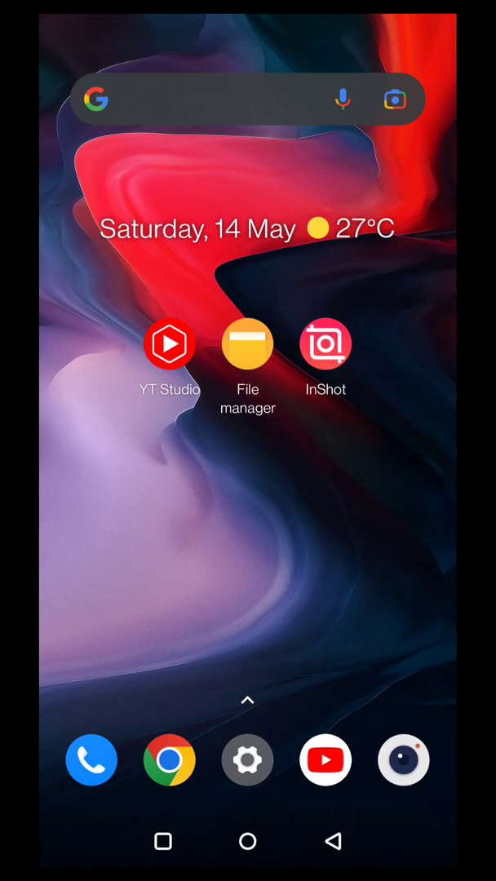
{"action": "left_click", "coordinate": [326, 343]}
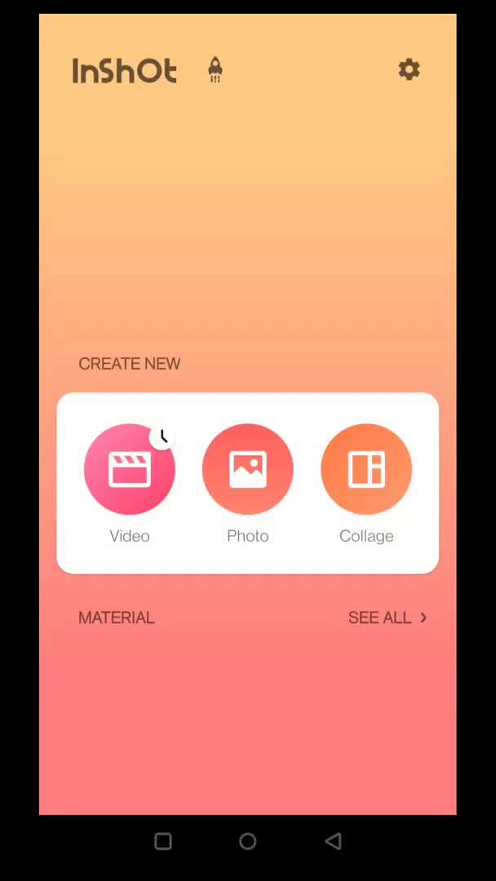
{"action": "left_click", "coordinate": [129, 469]}
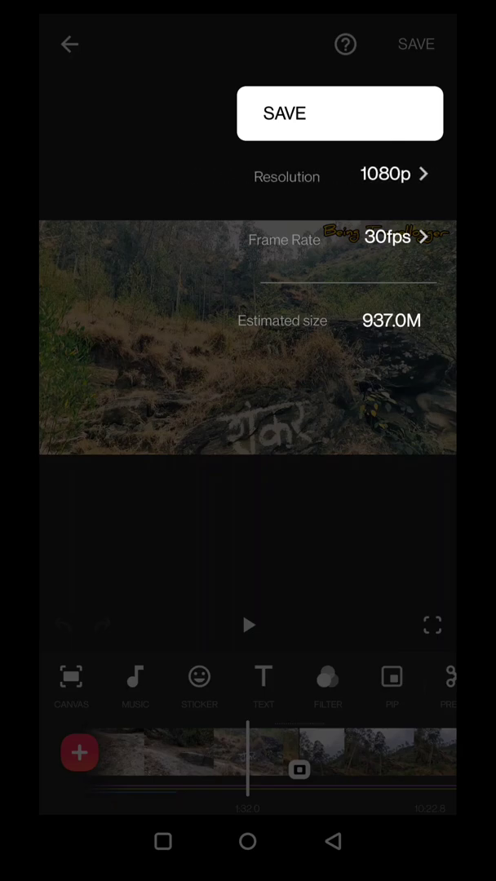
{"action": "left_click", "coordinate": [398, 238]}
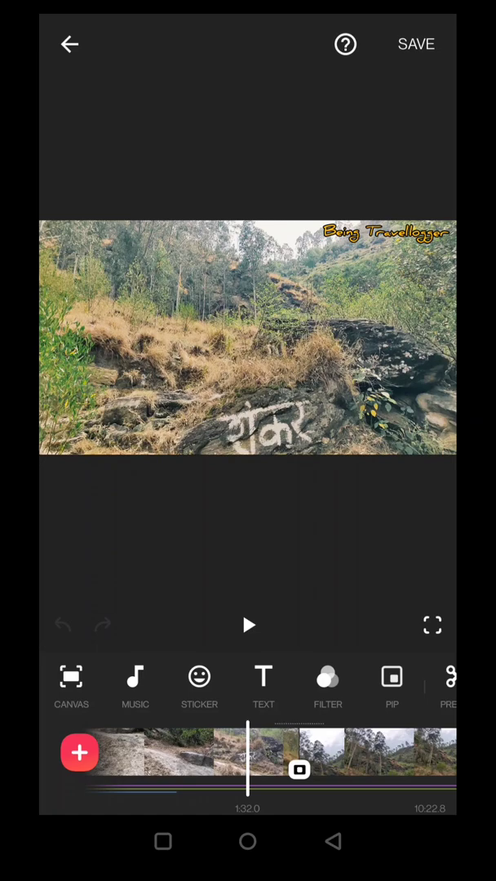
Step: Save the project at 1080p 60fps and dismiss the 6235M storage warning
{"action": "left_click", "coordinate": [416, 44]}
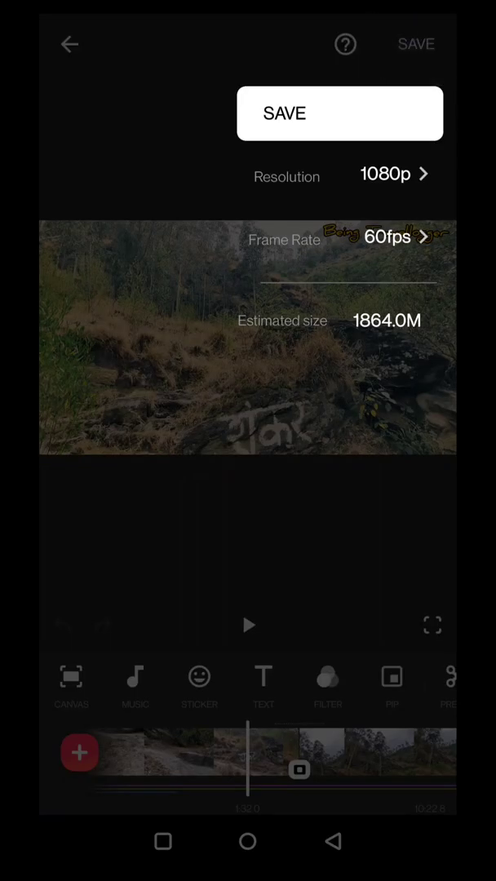
{"action": "left_click", "coordinate": [339, 113]}
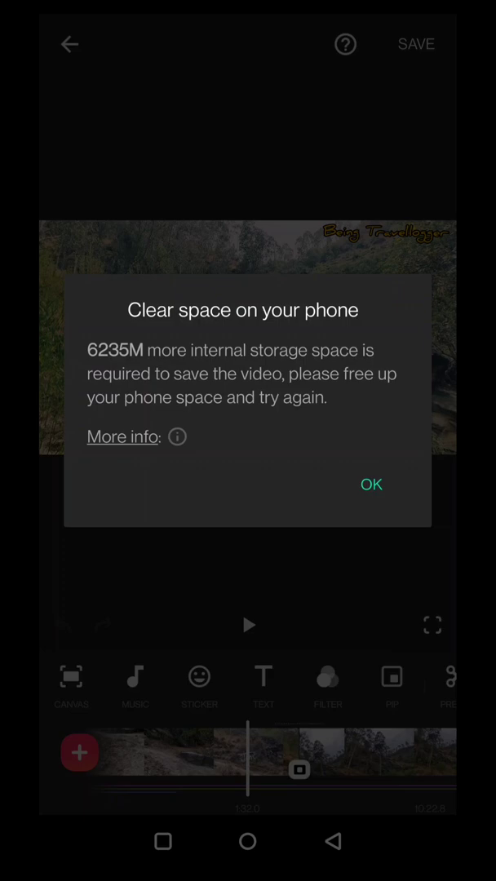
{"action": "left_click", "coordinate": [371, 484]}
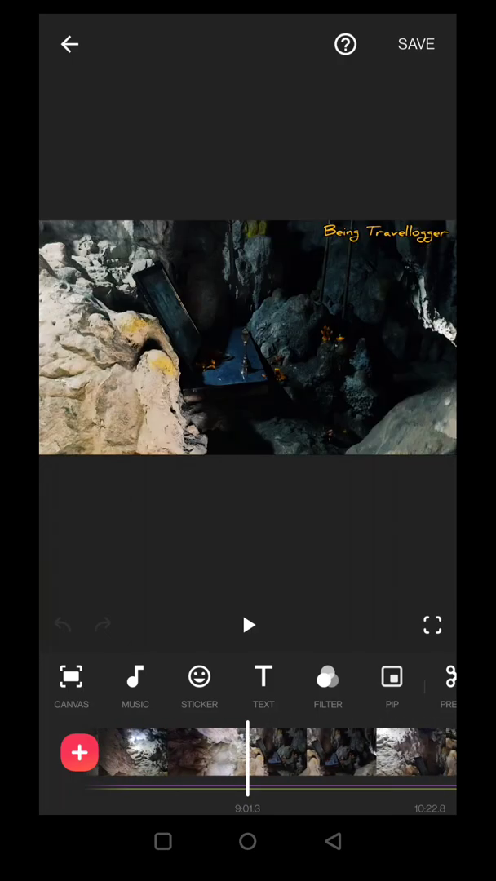
Step: Review footage near the project's end, then exit InShot to the home screen
{"action": "left_click", "coordinate": [416, 44]}
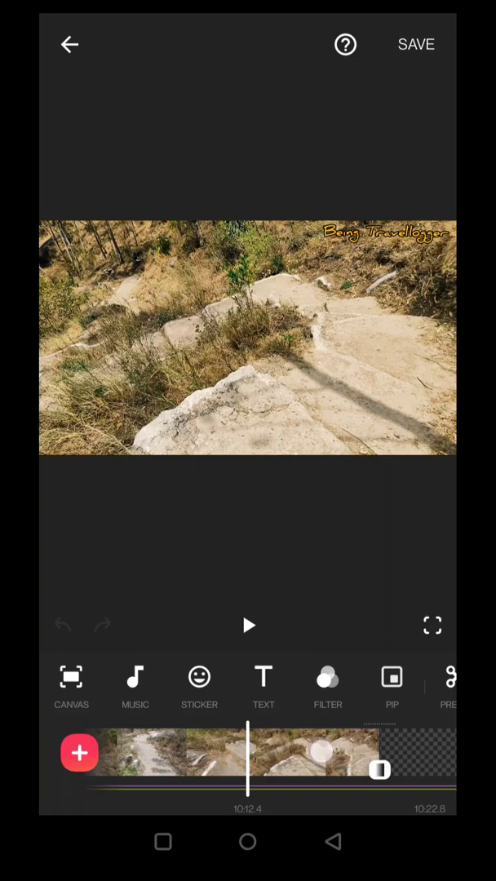
{"action": "left_click", "coordinate": [248, 842]}
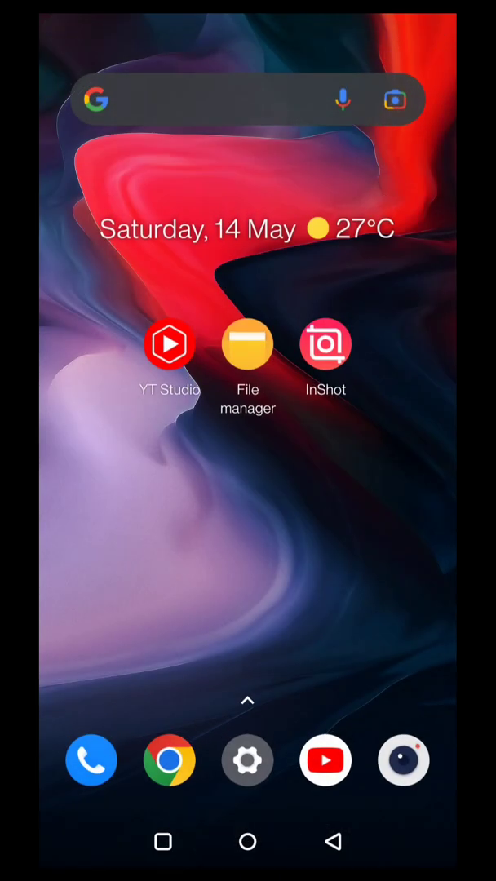
Step: Reopen InShot from Recents and dismiss the 6268M storage warning
{"action": "left_click", "coordinate": [247, 343]}
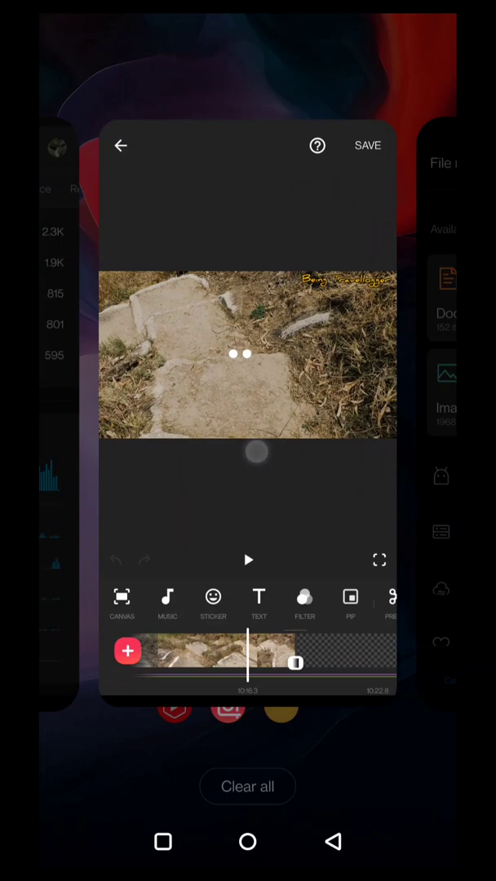
{"action": "left_click", "coordinate": [367, 145]}
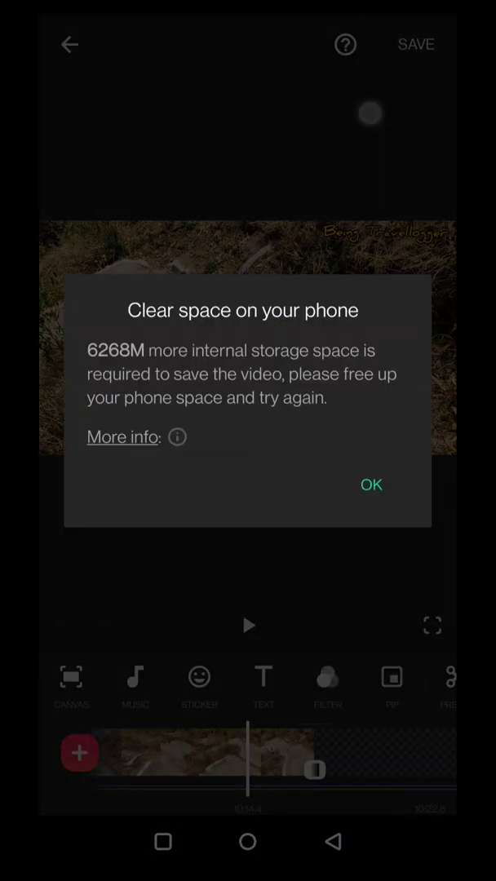
{"action": "mouse_move", "coordinate": [370, 112]}
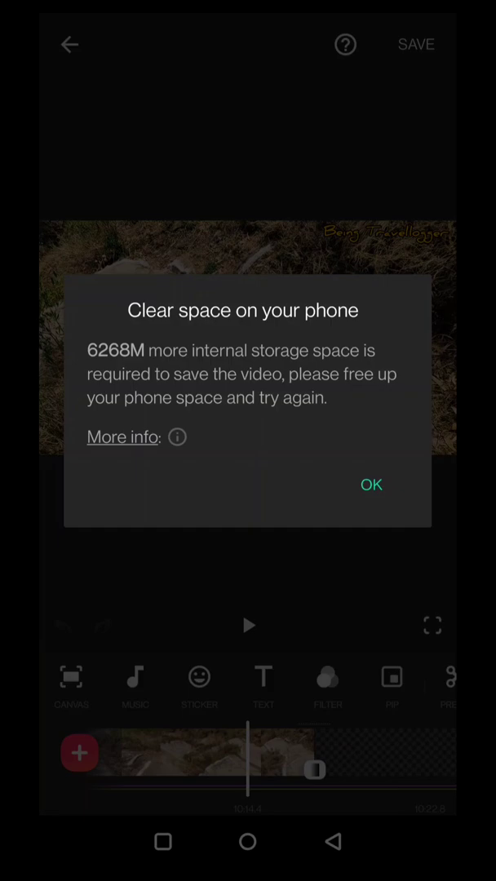
{"action": "left_click", "coordinate": [370, 484]}
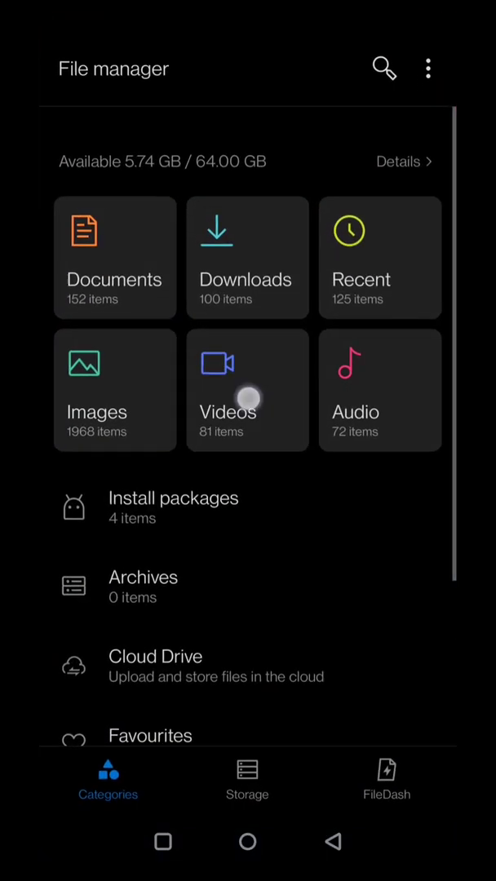
Step: Select and delete the five VID_20220514 videos in File manager's Videos list
{"action": "left_click", "coordinate": [247, 390]}
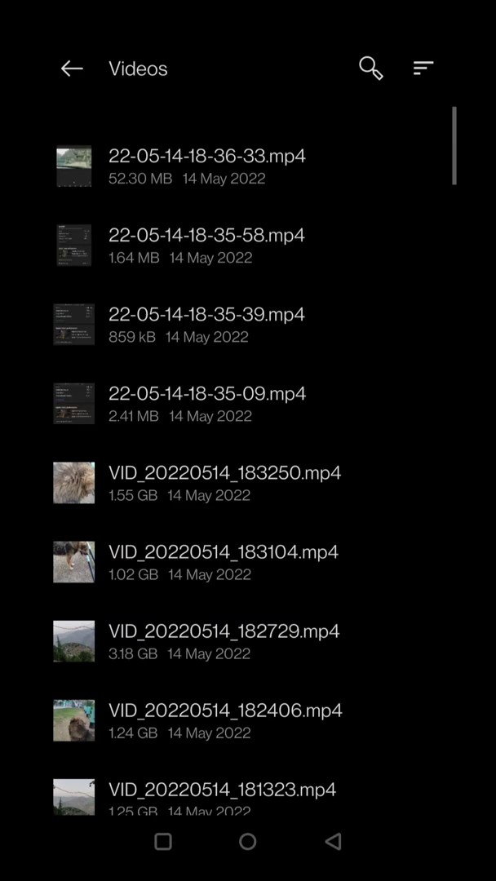
{"action": "left_click", "coordinate": [281, 155]}
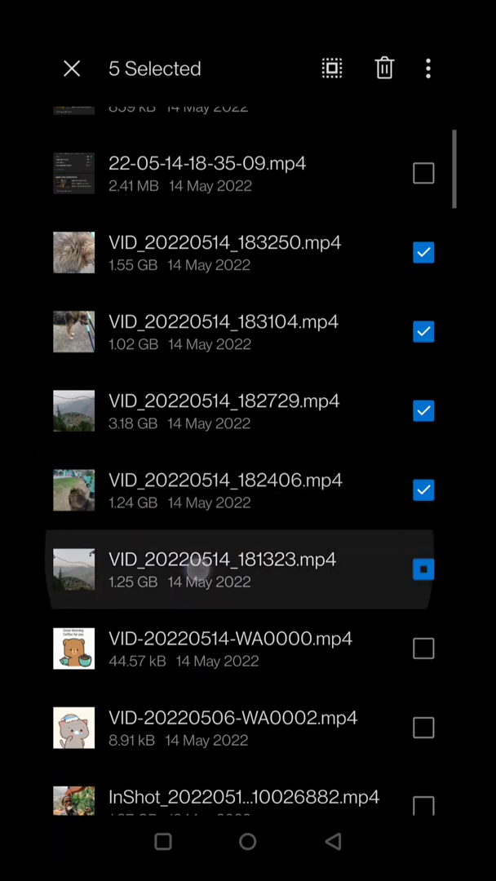
{"action": "left_click", "coordinate": [383, 68]}
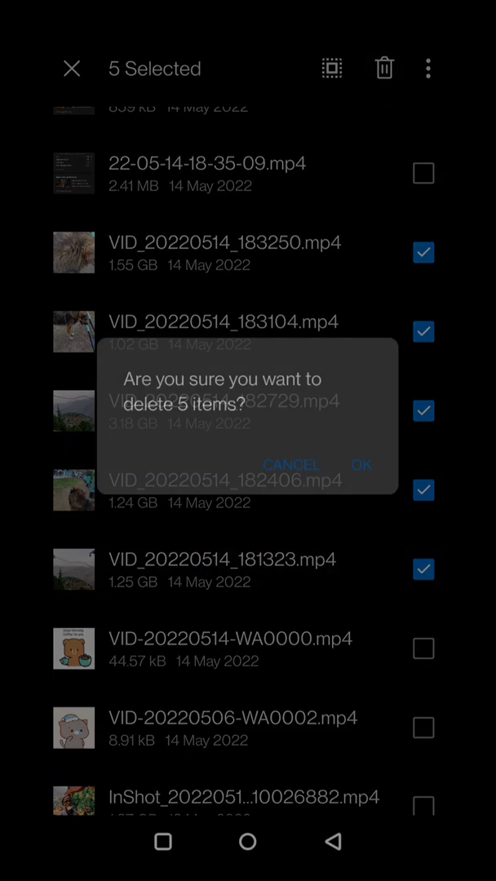
{"action": "left_click", "coordinate": [361, 465]}
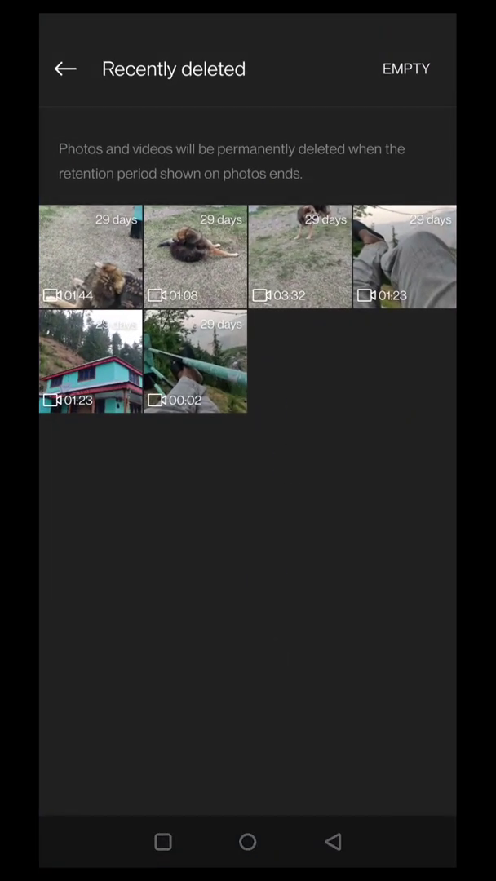
Step: Empty Gallery's Recently deleted album to permanently remove the videos
{"action": "left_click", "coordinate": [406, 68]}
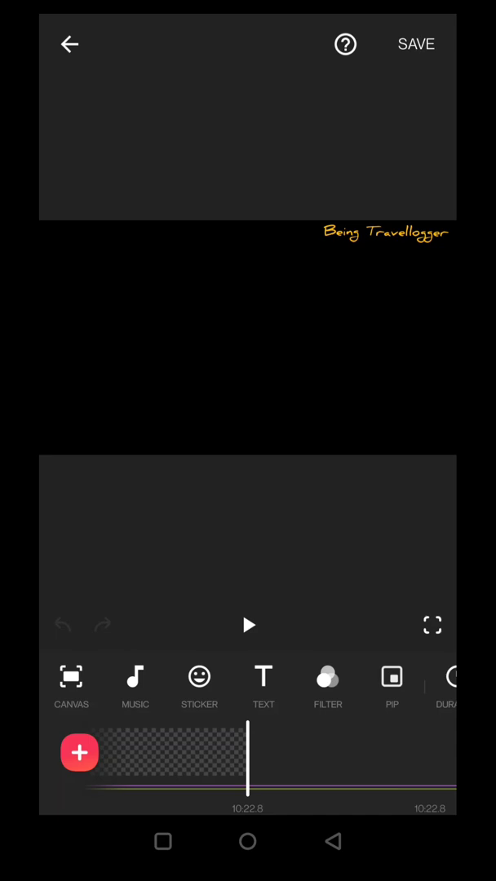
Step: Export the project at 1080p 60fps, then view YouTube Studio's Audience analytics
{"action": "left_click", "coordinate": [416, 44]}
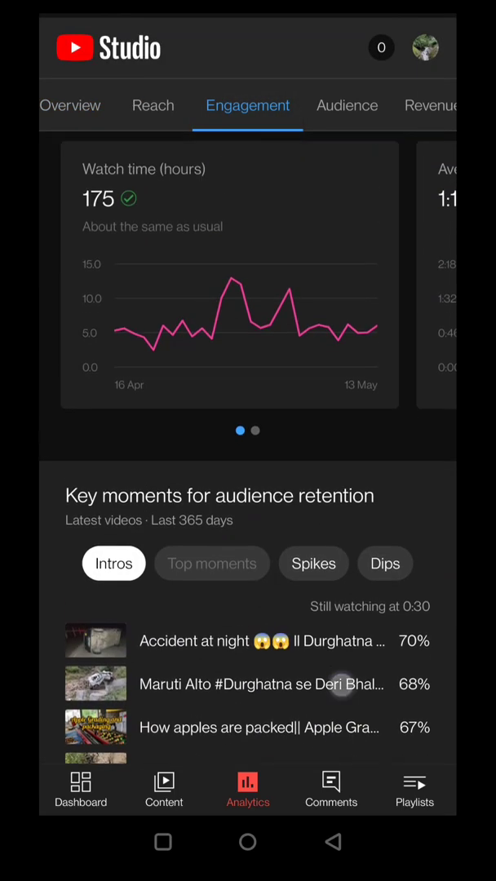
{"action": "left_click", "coordinate": [329, 105]}
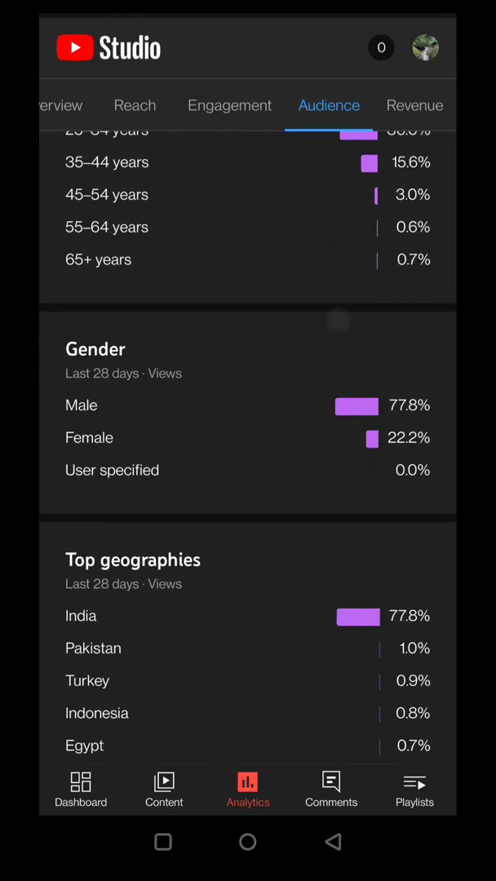
{"action": "scroll", "scroll_direction": "down", "scroll_amount": 3}
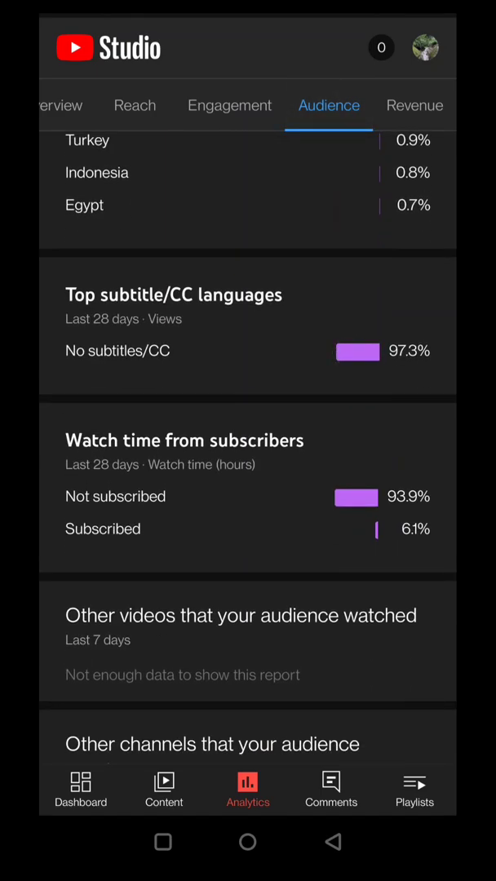